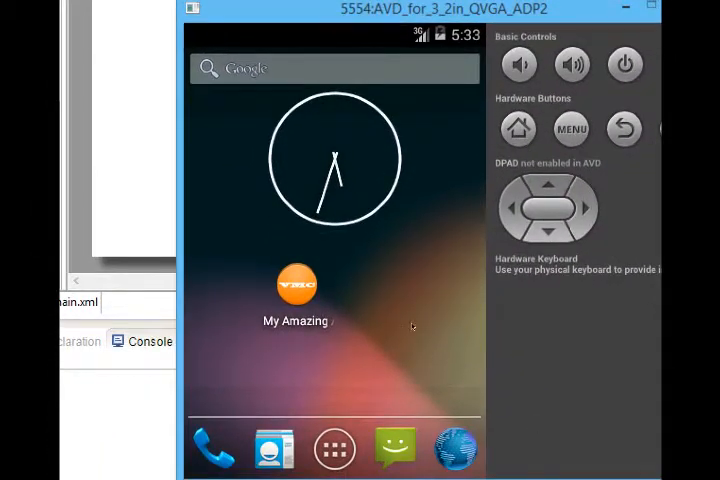
{"action": "mouse_move", "coordinate": [421, 328]}
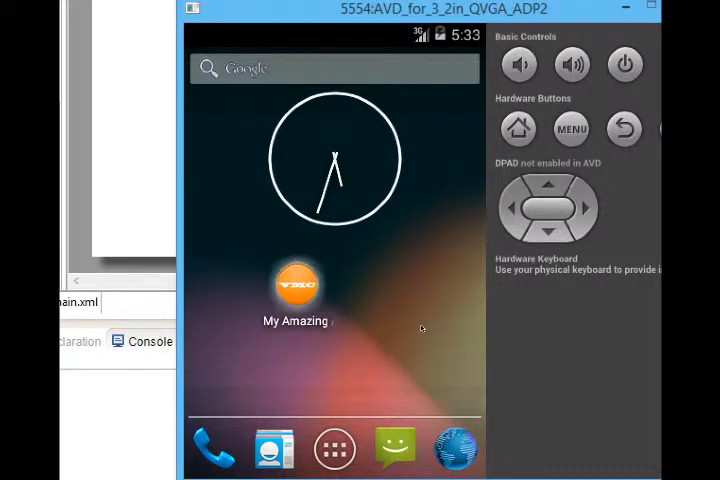
{"action": "mouse_move", "coordinate": [483, 337]}
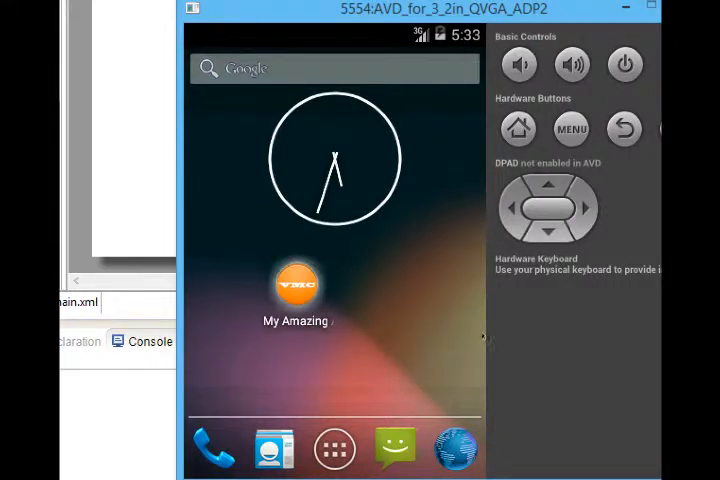
Launch My Amazing App from the emulator home screen to show Hello world!
{"action": "left_click", "coordinate": [296, 290]}
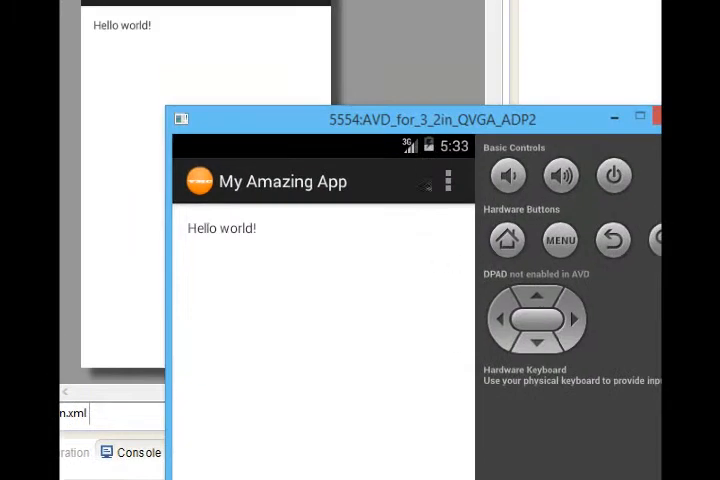
{"action": "mouse_move", "coordinate": [410, 247]}
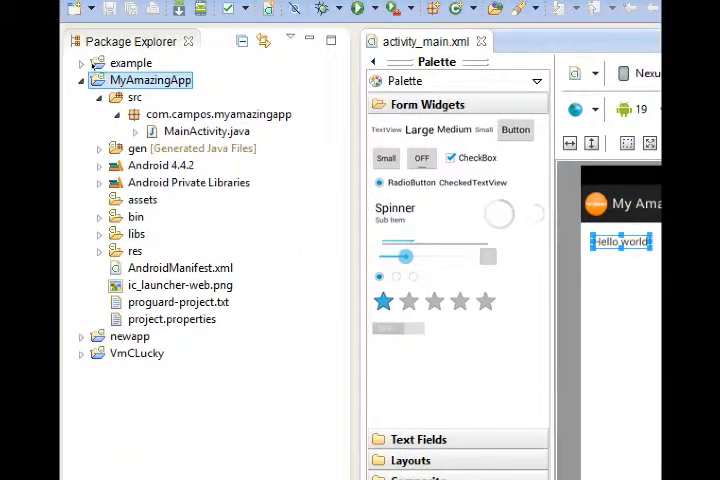
{"action": "left_click", "coordinate": [130, 336]}
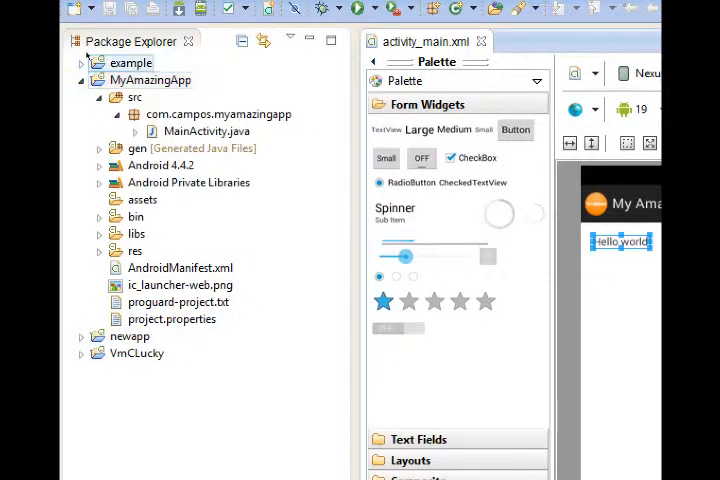
{"action": "left_click", "coordinate": [180, 268]}
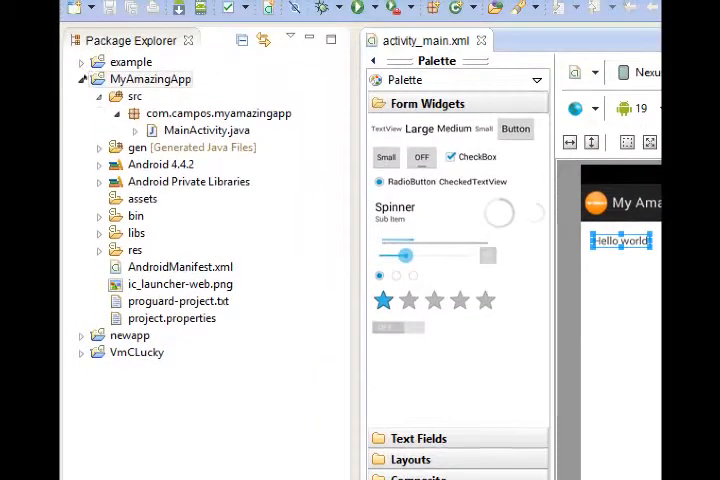
Expand MyAmazingApp's res folder and open strings.xml from values.
{"action": "left_click", "coordinate": [134, 249]}
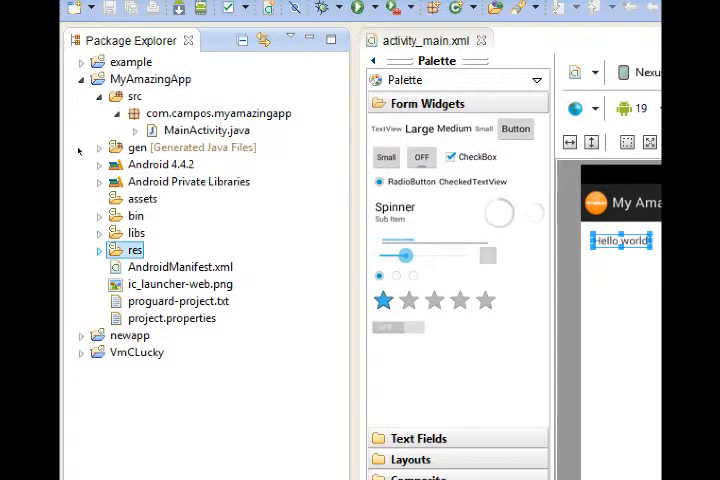
{"action": "left_click", "coordinate": [99, 250]}
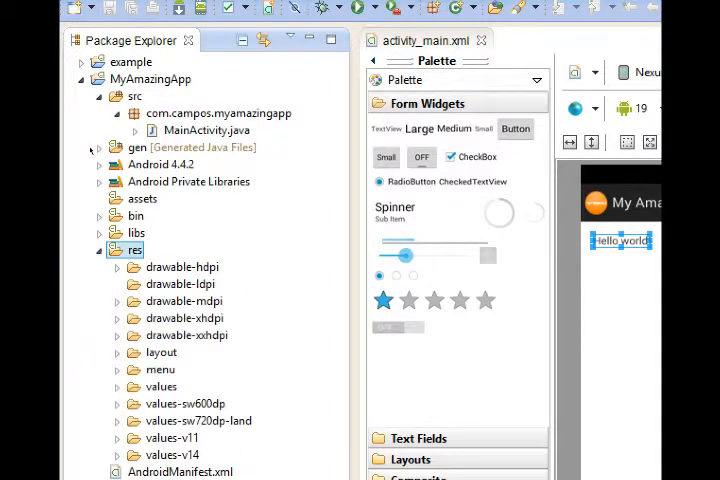
{"action": "left_click", "coordinate": [161, 369]}
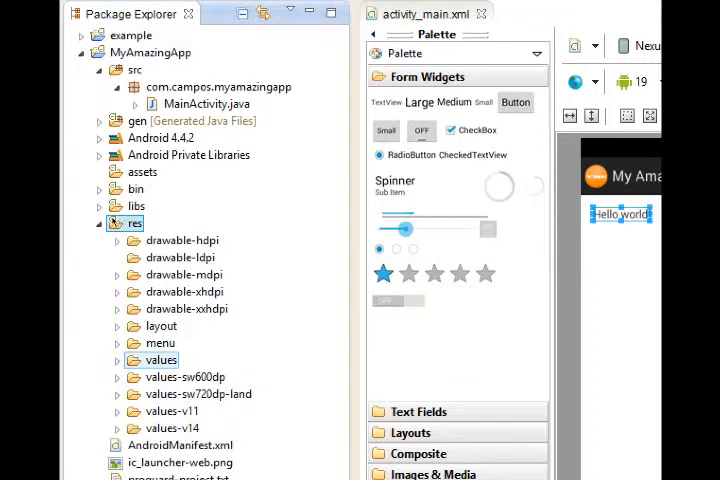
{"action": "left_click", "coordinate": [118, 360]}
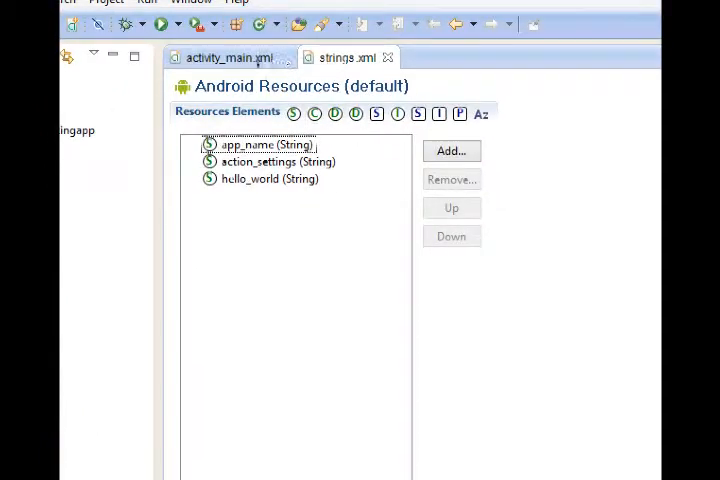
{"action": "mouse_move", "coordinate": [300, 55]}
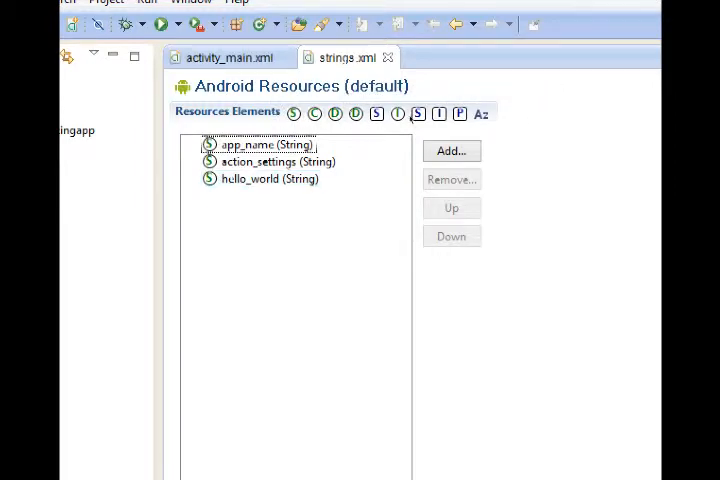
Select the hello_world string and highlight its Hello world! value for replacement.
{"action": "left_click", "coordinate": [269, 178]}
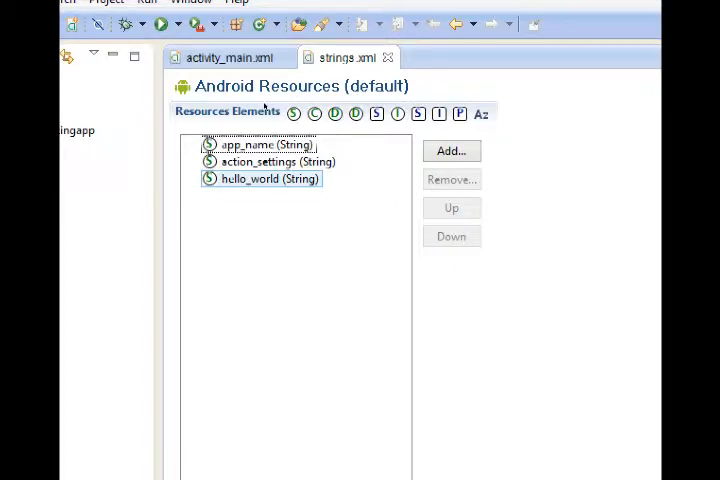
{"action": "left_click", "coordinate": [270, 179]}
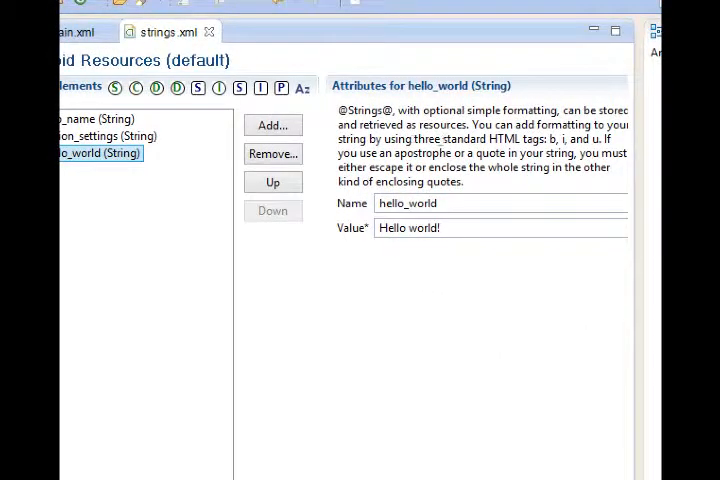
{"action": "triple_click", "coordinate": [500, 227]}
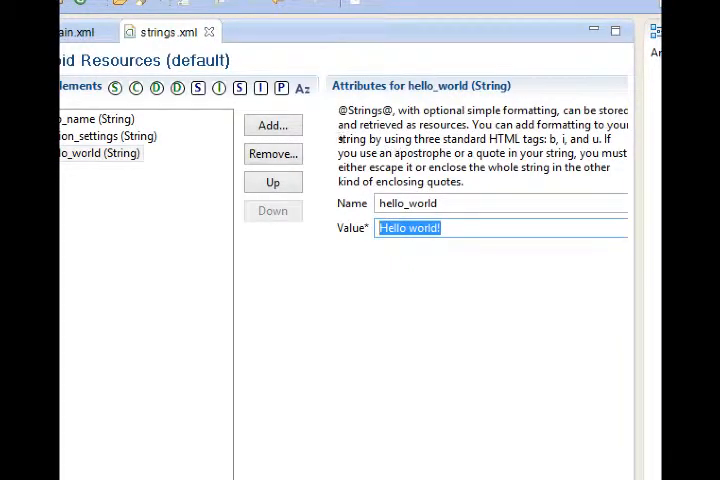
{"action": "left_click", "coordinate": [130, 87]}
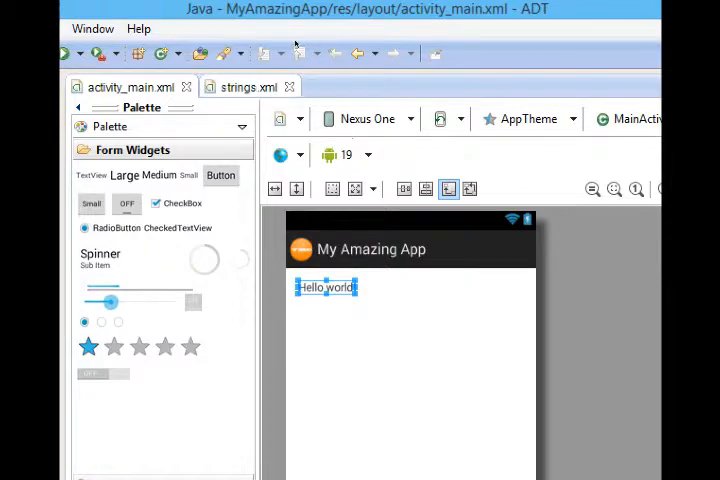
{"action": "left_click", "coordinate": [240, 86]}
{"action": "type", "text": "p[l[p"}
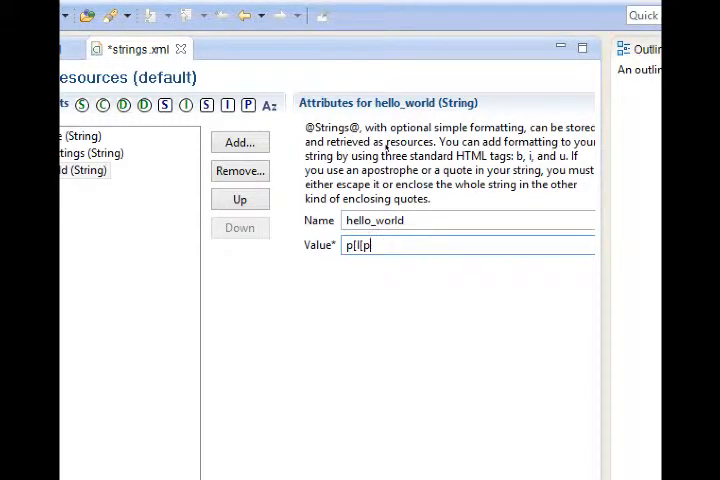
Type 'Victor Campos' as the hello_world value.
{"action": "type", "text": "Vict"}
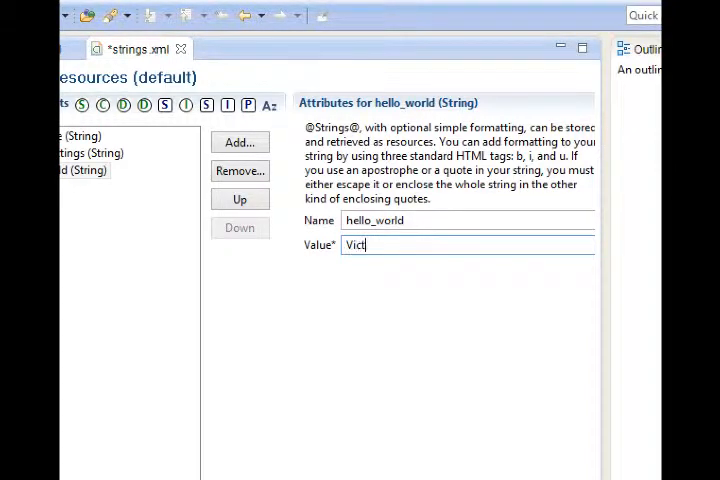
{"action": "type", "text": "or Campos"}
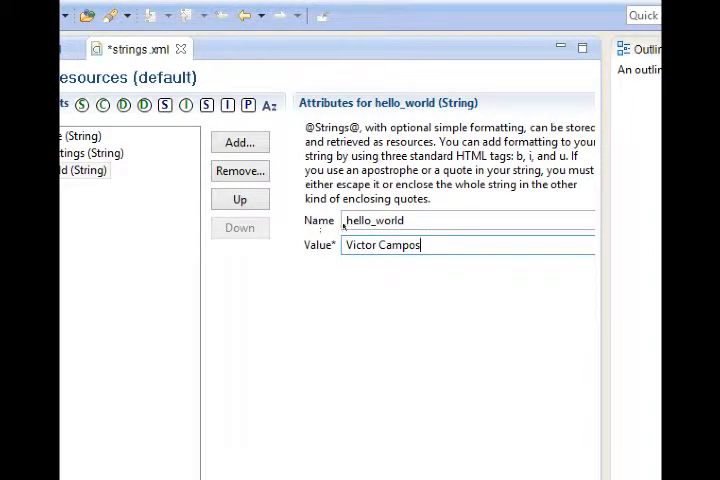
{"action": "scroll", "scroll_direction": "down", "scroll_amount": 3}
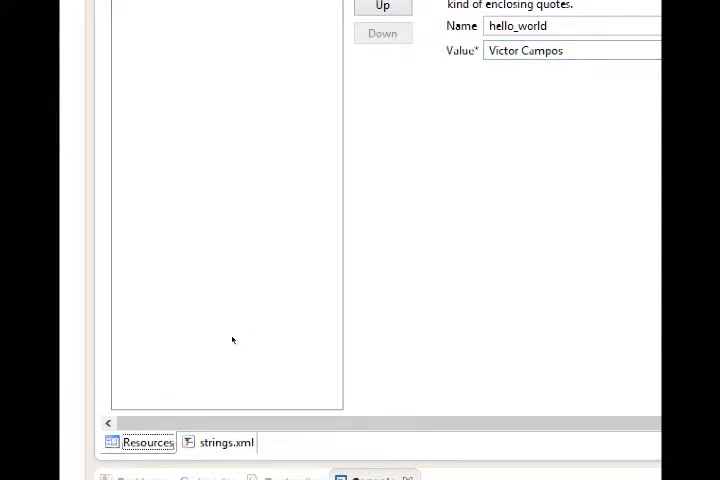
{"action": "mouse_move", "coordinate": [281, 337]}
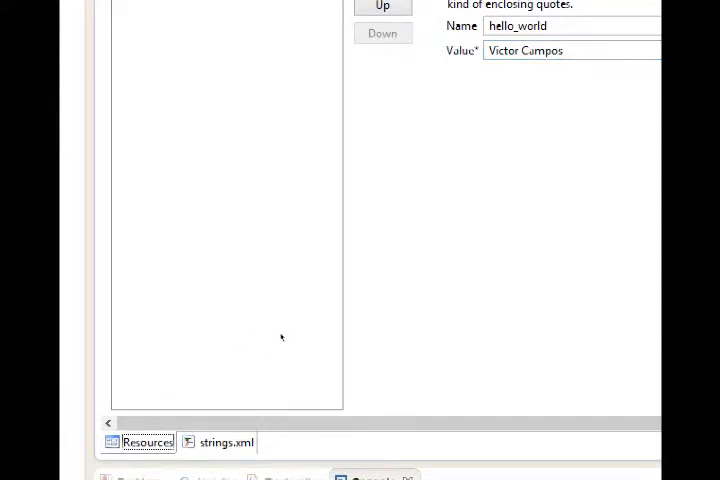
Check hello_world reads Victor Campos in the XML source, save, and return to Resources.
{"action": "left_click", "coordinate": [225, 442]}
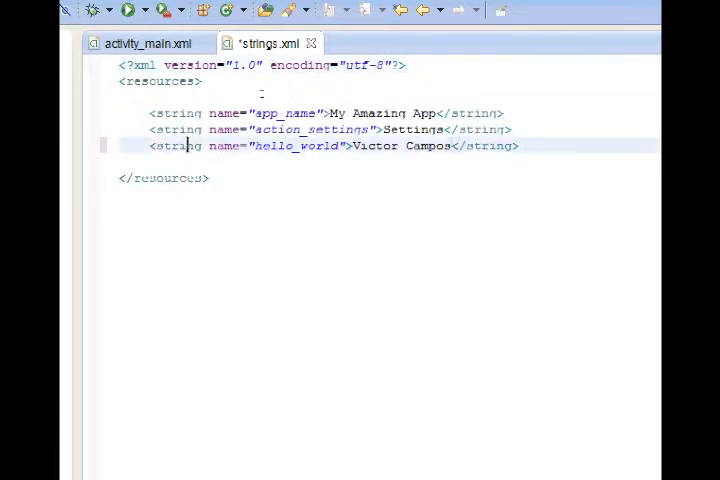
{"action": "double_click", "coordinate": [295, 146]}
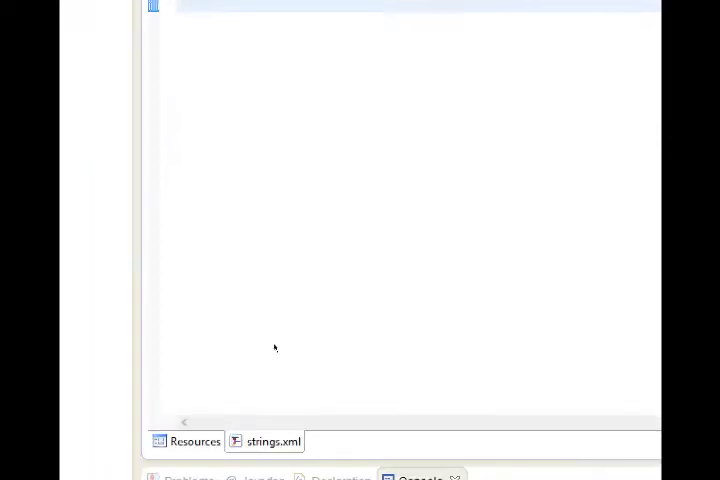
{"action": "left_click", "coordinate": [196, 441]}
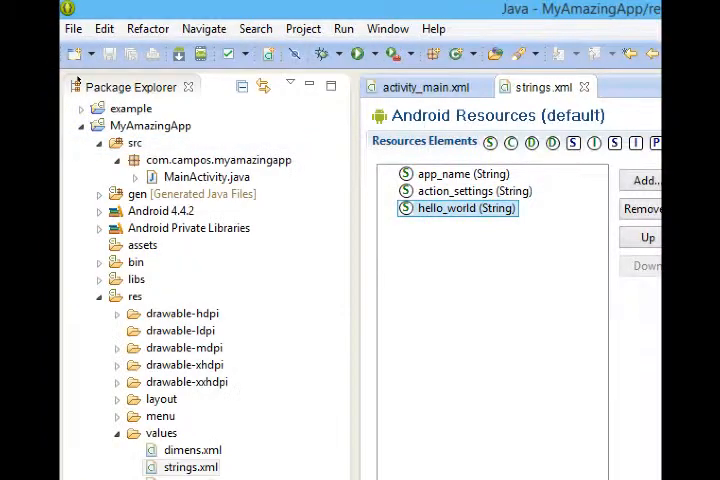
{"action": "mouse_move", "coordinate": [108, 55]}
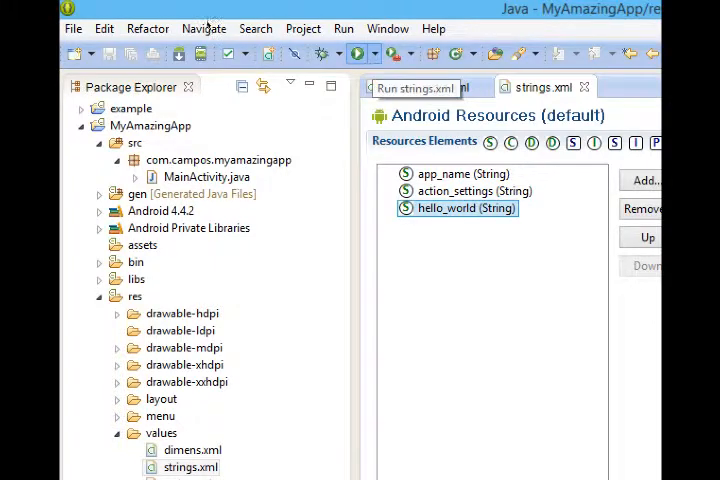
Show the Run drop-down listing My Amazing App Run Config.
{"action": "left_click", "coordinate": [343, 28]}
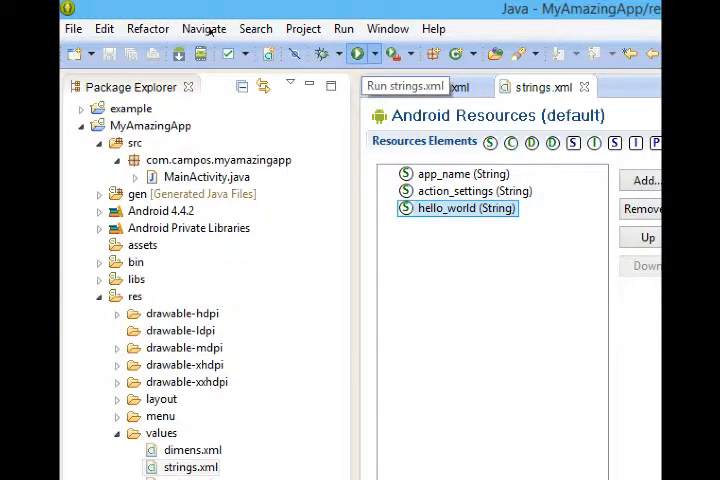
{"action": "left_click", "coordinate": [405, 86]}
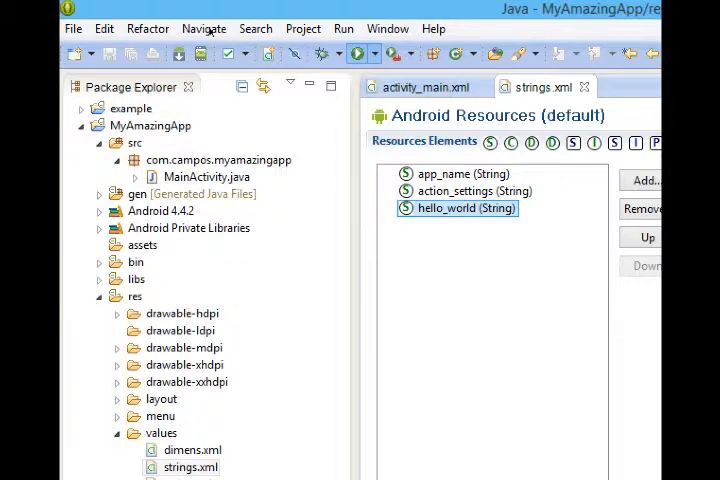
{"action": "left_click", "coordinate": [357, 54]}
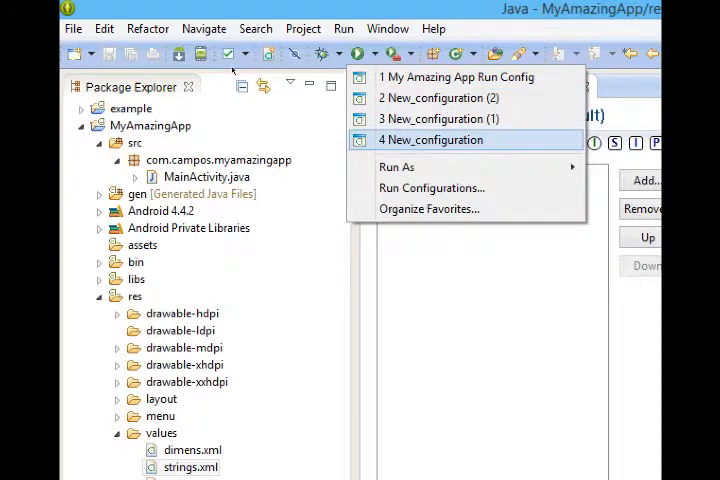
{"action": "mouse_move", "coordinate": [457, 77]}
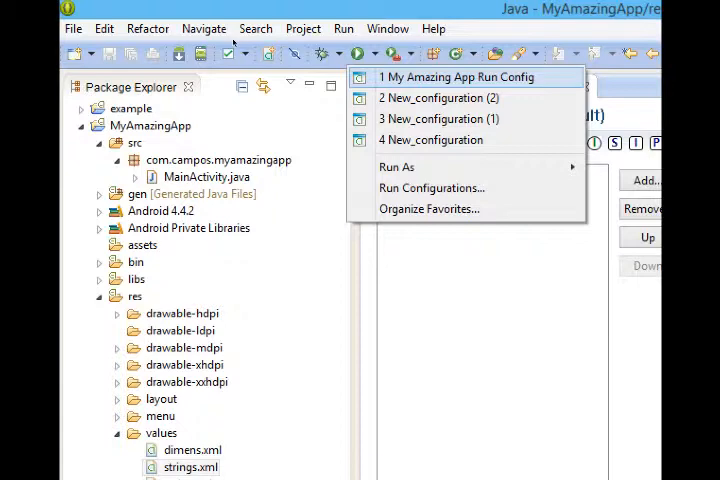
Run My Amazing App Run Config to bring up the Android device chooser.
{"action": "left_click", "coordinate": [457, 77]}
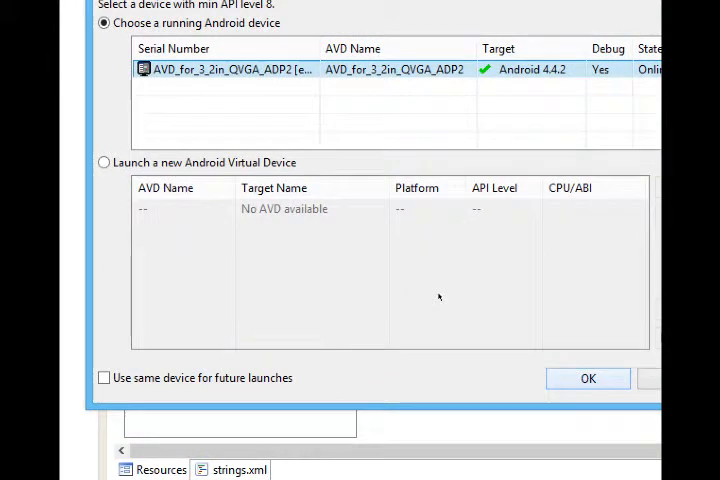
{"action": "mouse_move", "coordinate": [323, 290]}
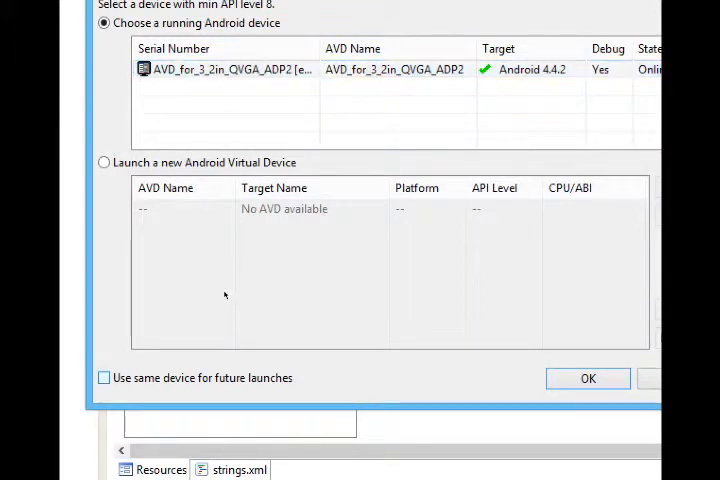
{"action": "left_click", "coordinate": [103, 377]}
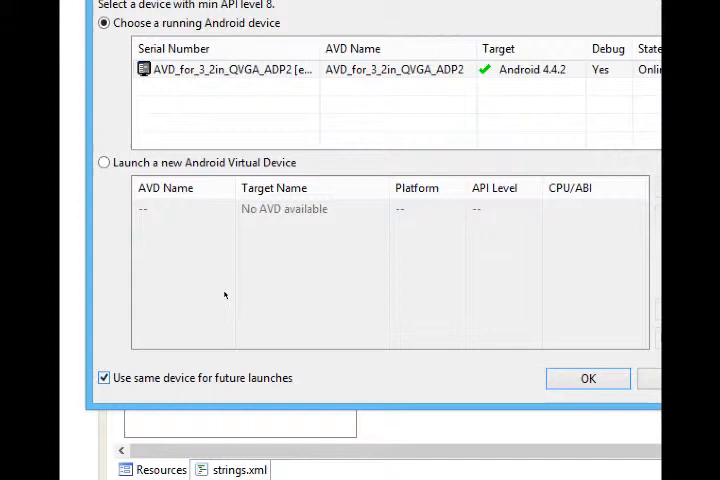
{"action": "left_click", "coordinate": [103, 377]}
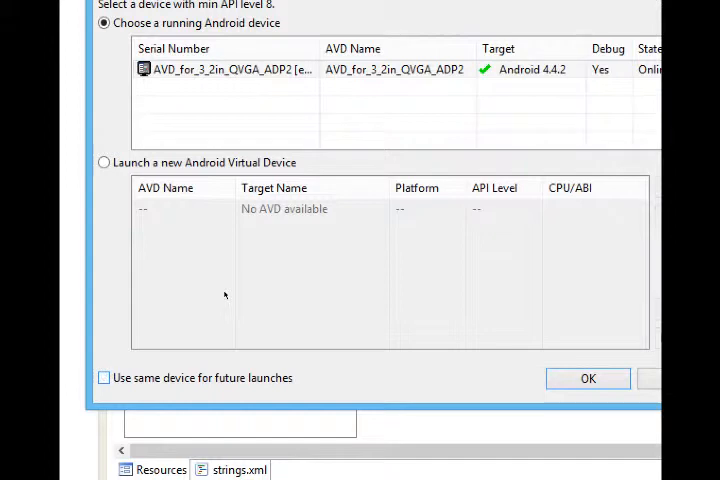
{"action": "mouse_move", "coordinate": [450, 290]}
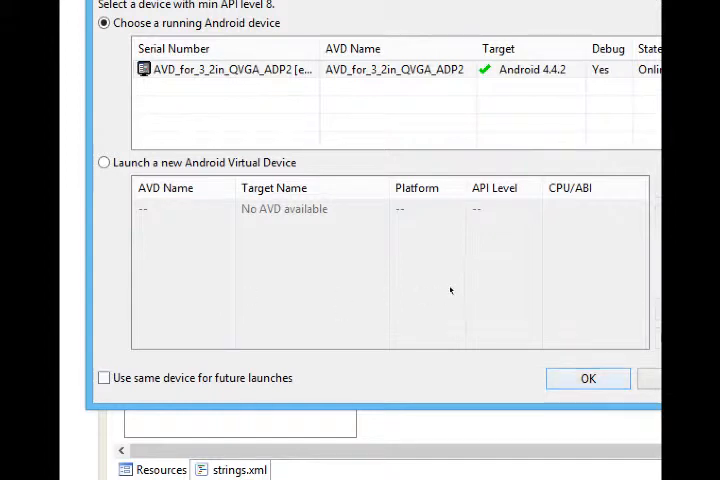